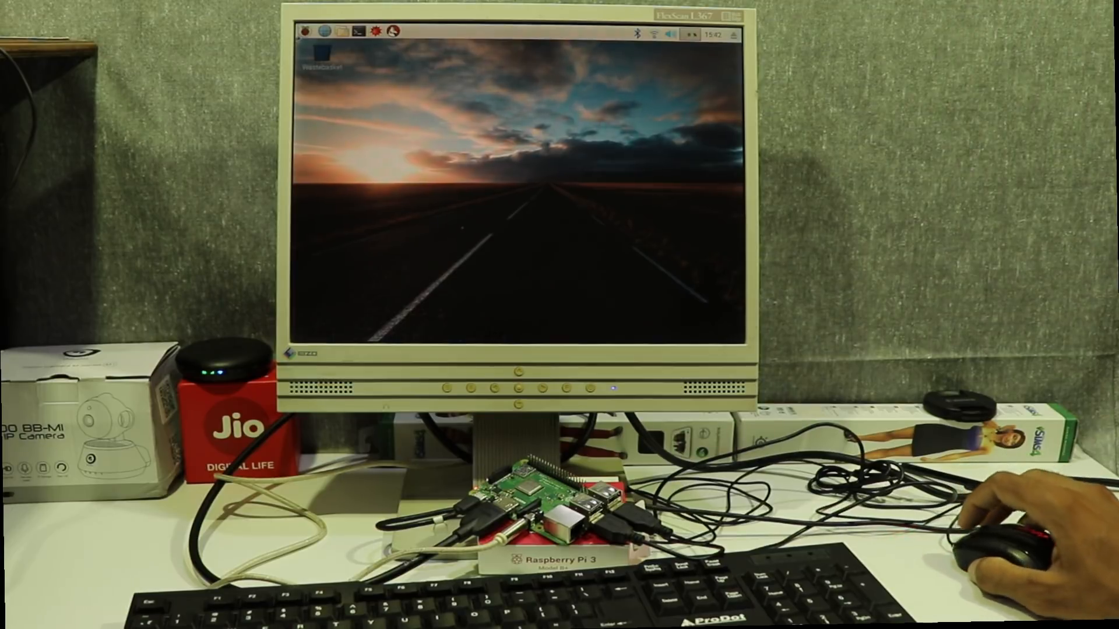
mouse_move(305, 31)
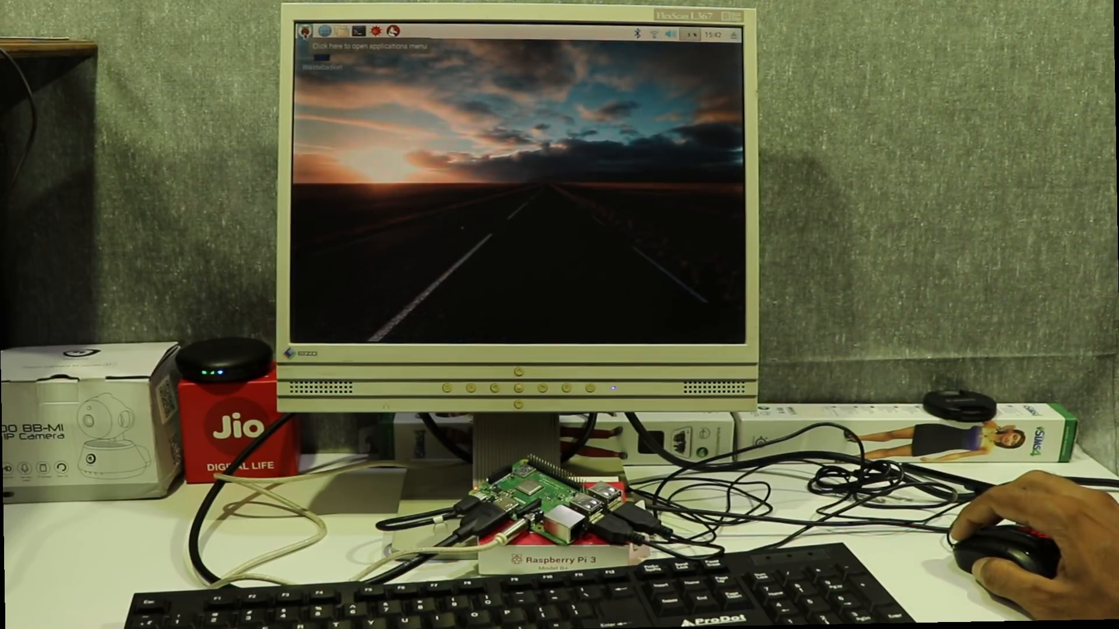
- Browse the applications menu's Programming category of installed tools
left_click(308, 31)
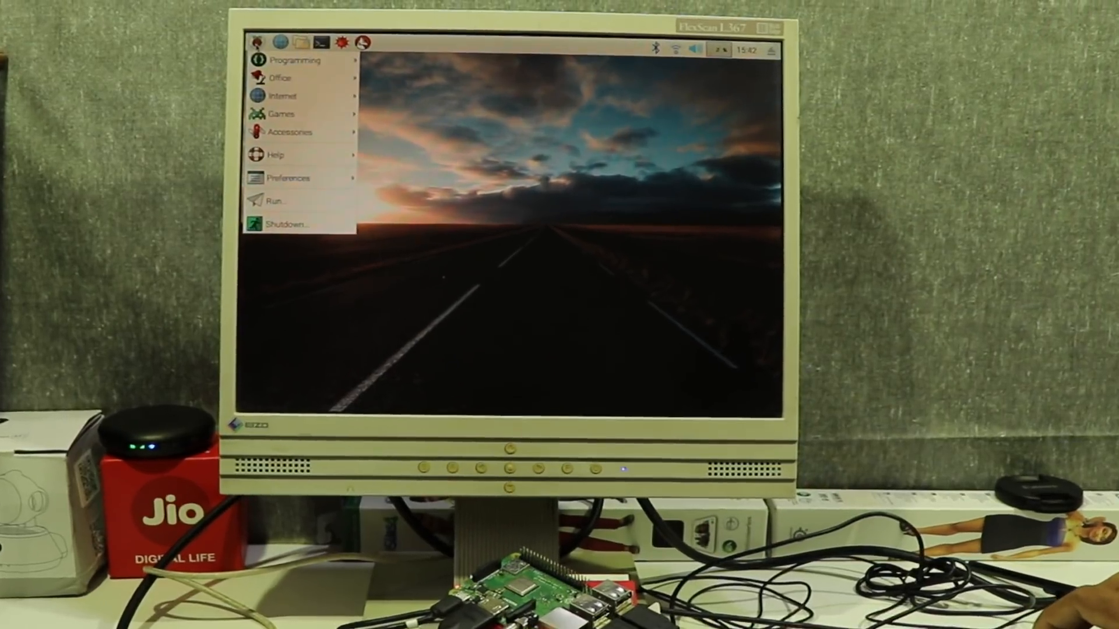
left_click(296, 59)
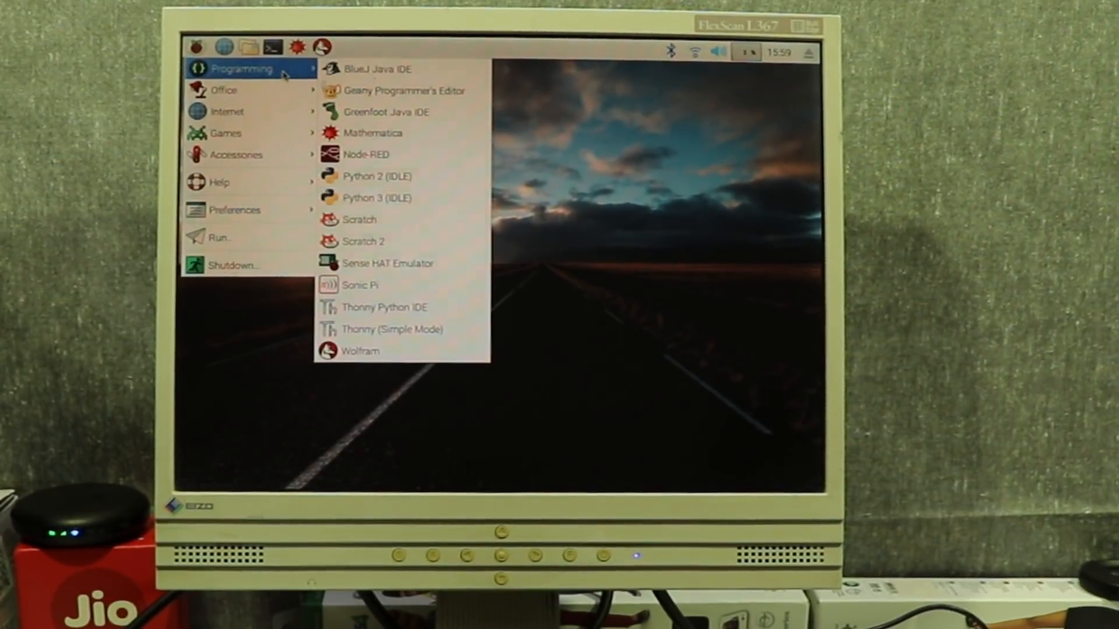
mouse_move(402, 112)
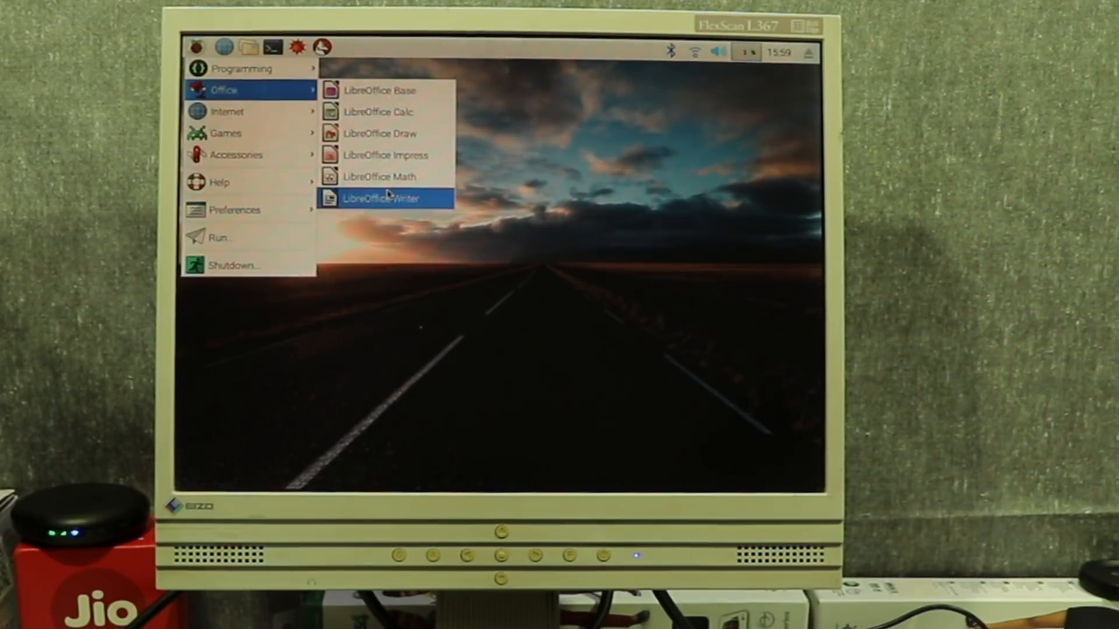
mouse_move(228, 112)
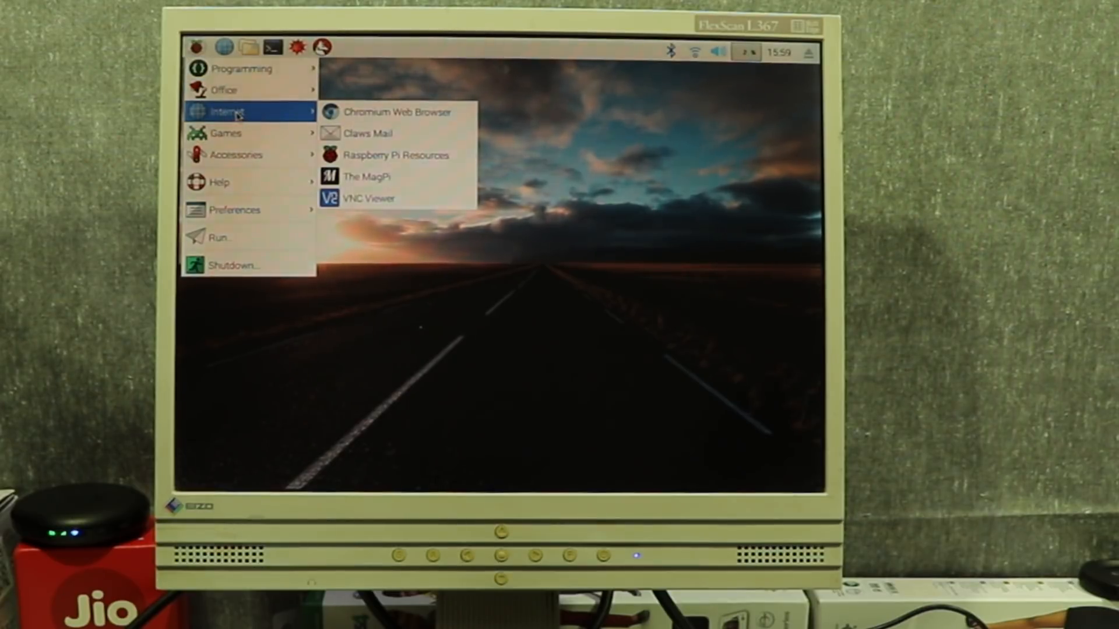
mouse_move(396, 112)
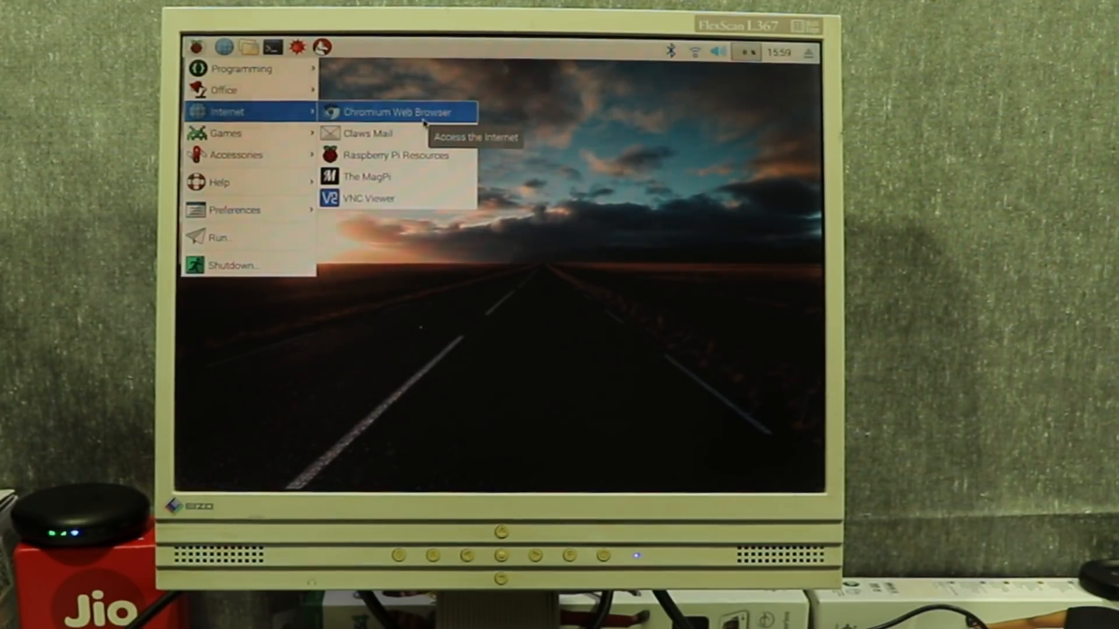
mouse_move(386, 135)
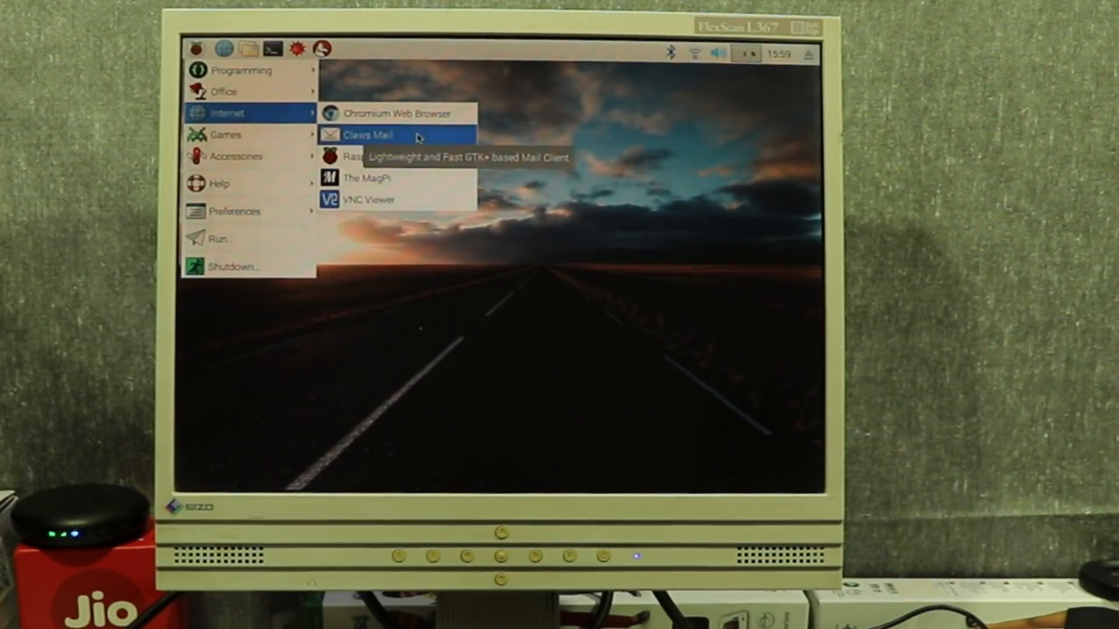
mouse_move(396, 157)
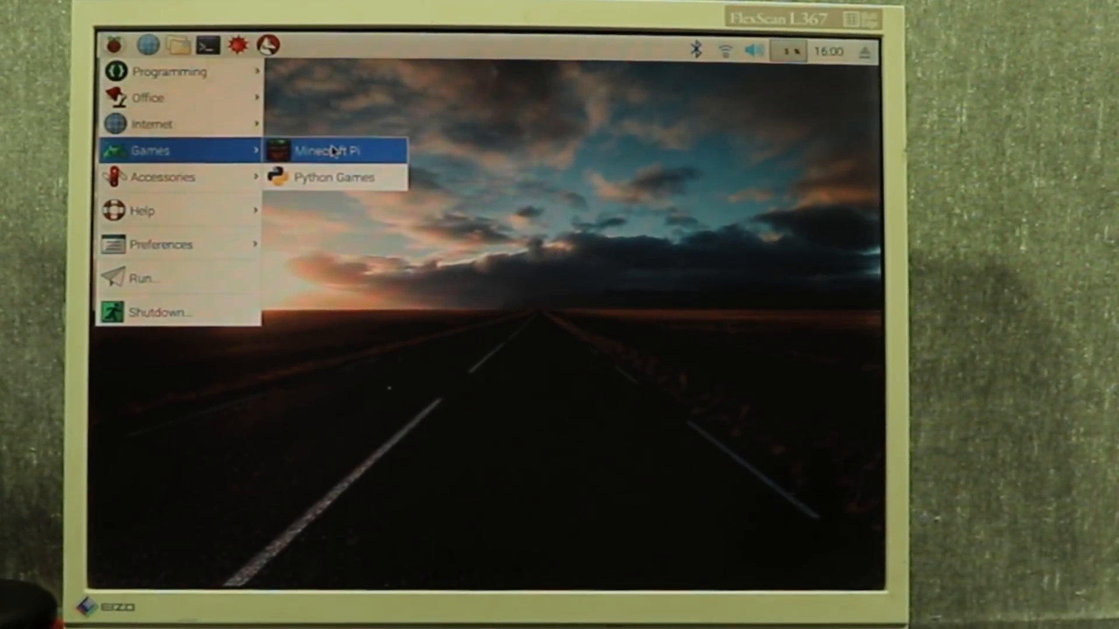
mouse_move(328, 150)
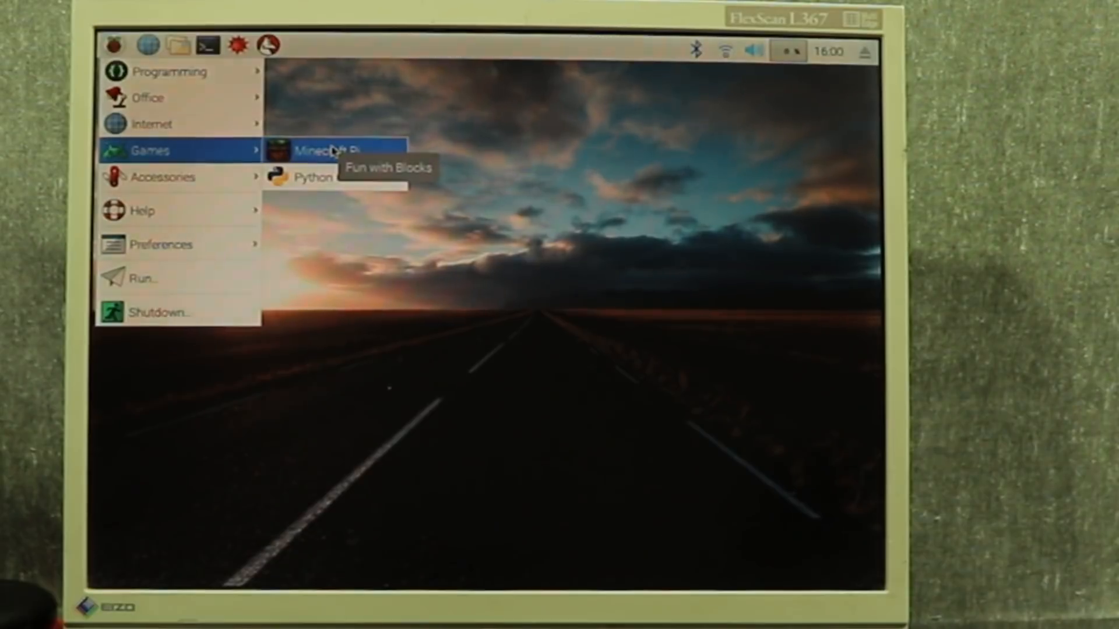
mouse_move(173, 176)
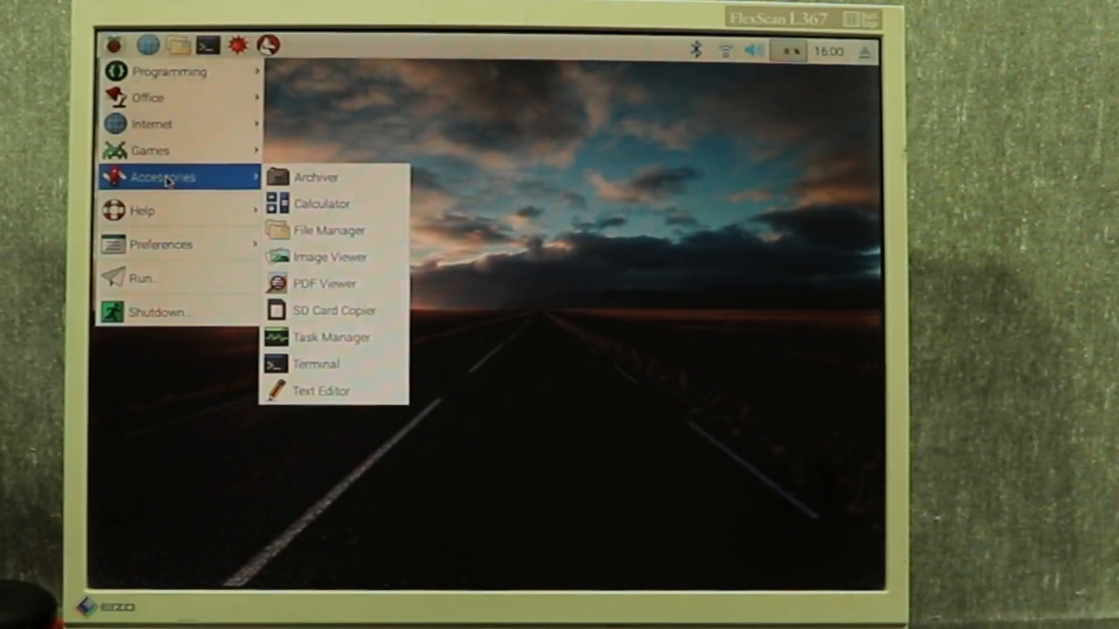
mouse_move(322, 204)
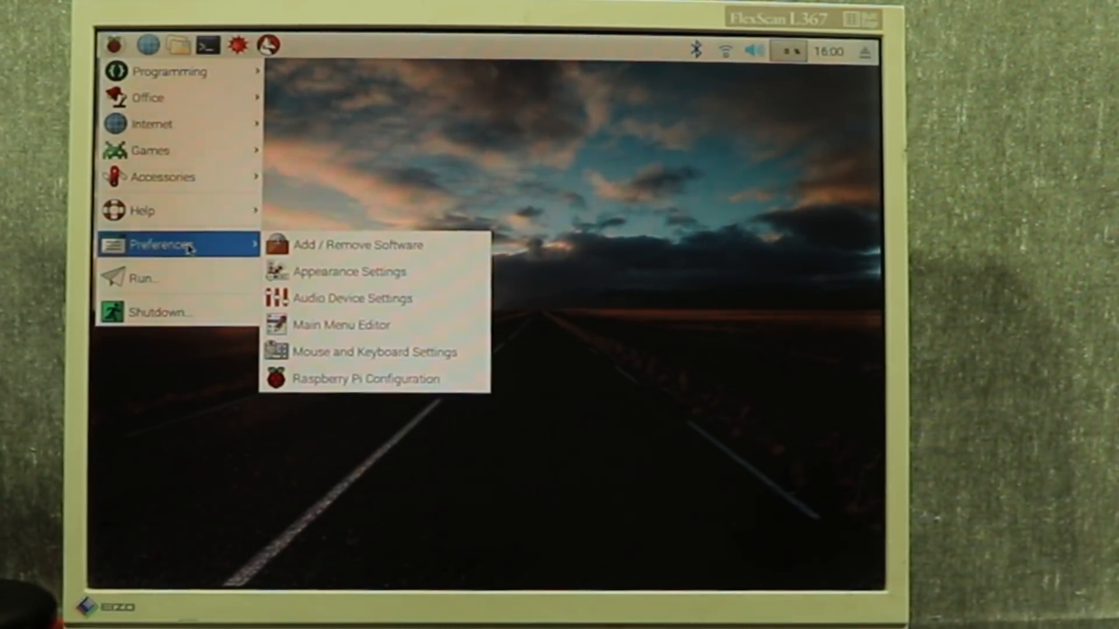
mouse_move(375, 379)
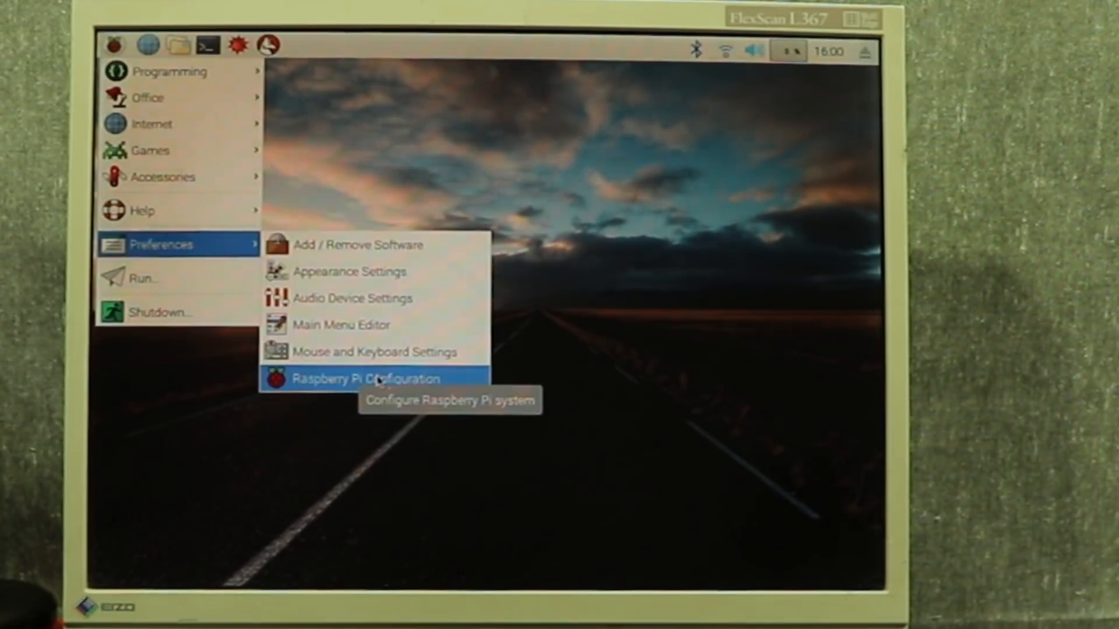
- In Raspberry Pi Configuration's Localisation settings, set the WiFi country to IN India
left_click(365, 378)
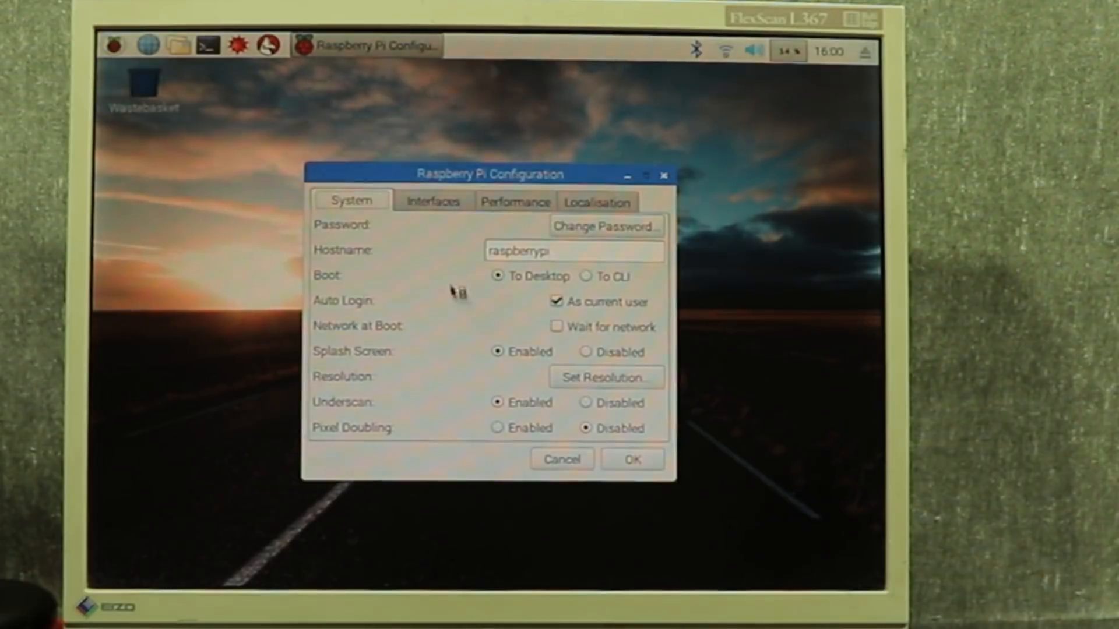
mouse_move(599, 208)
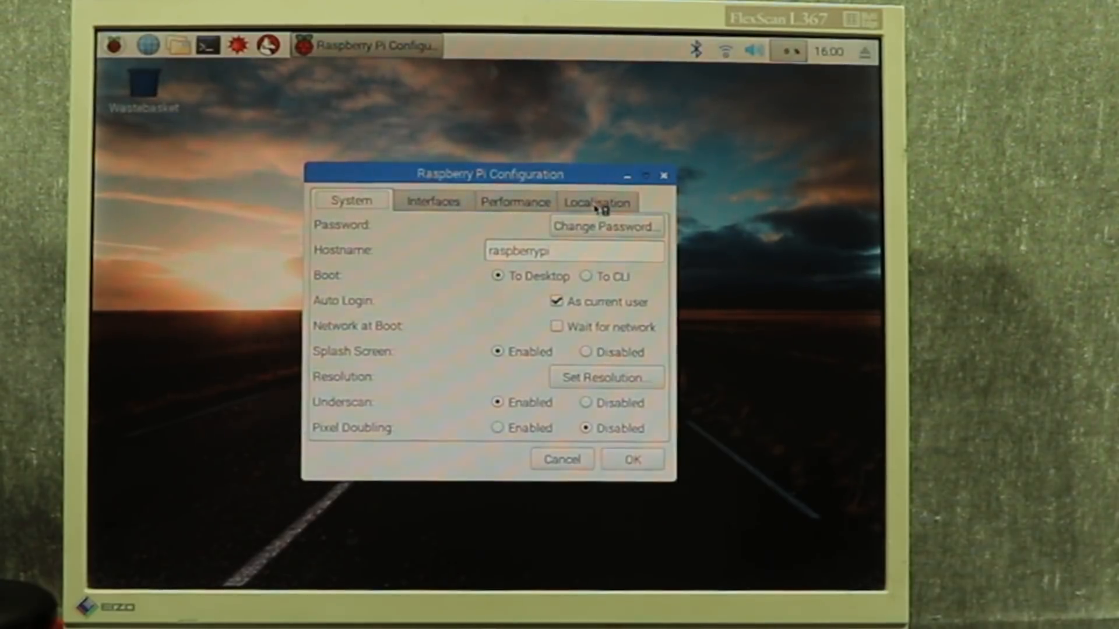
left_click(597, 202)
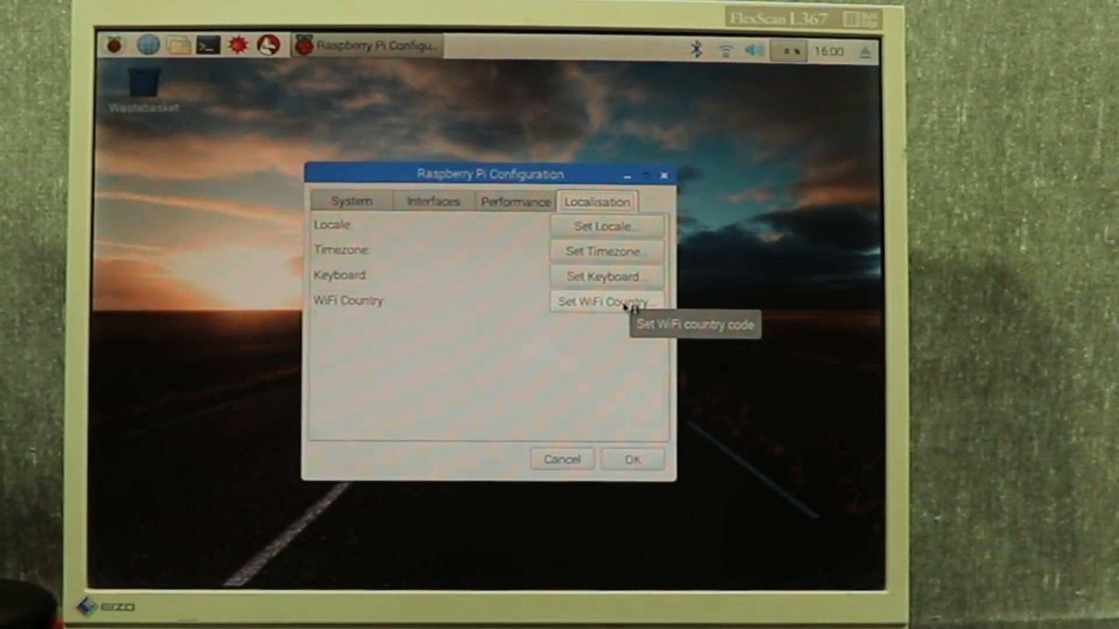
left_click(603, 300)
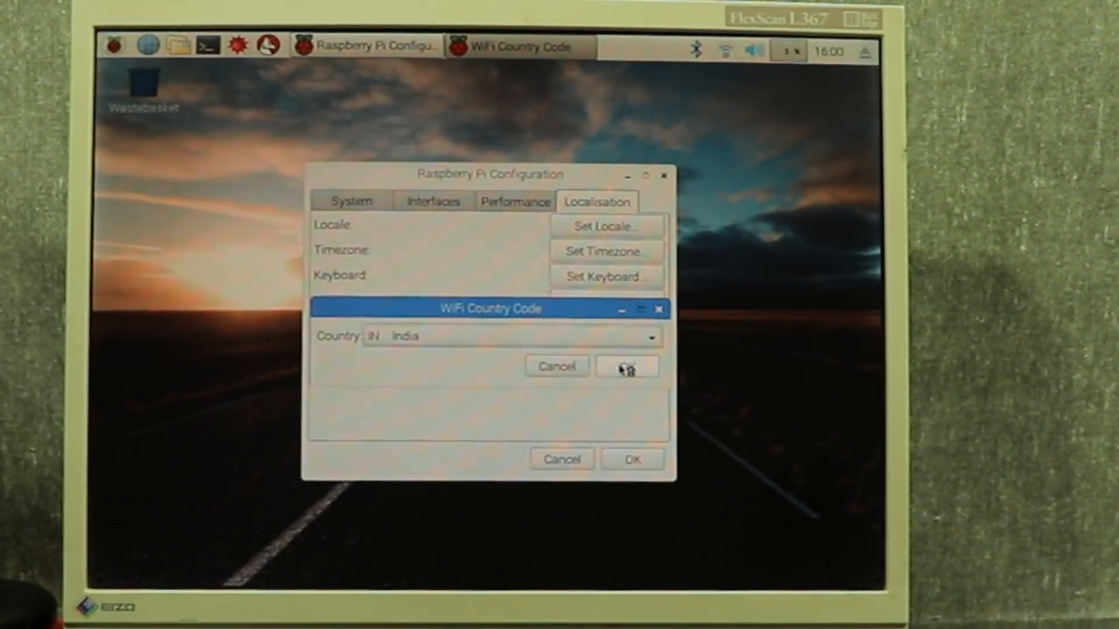
left_click(626, 366)
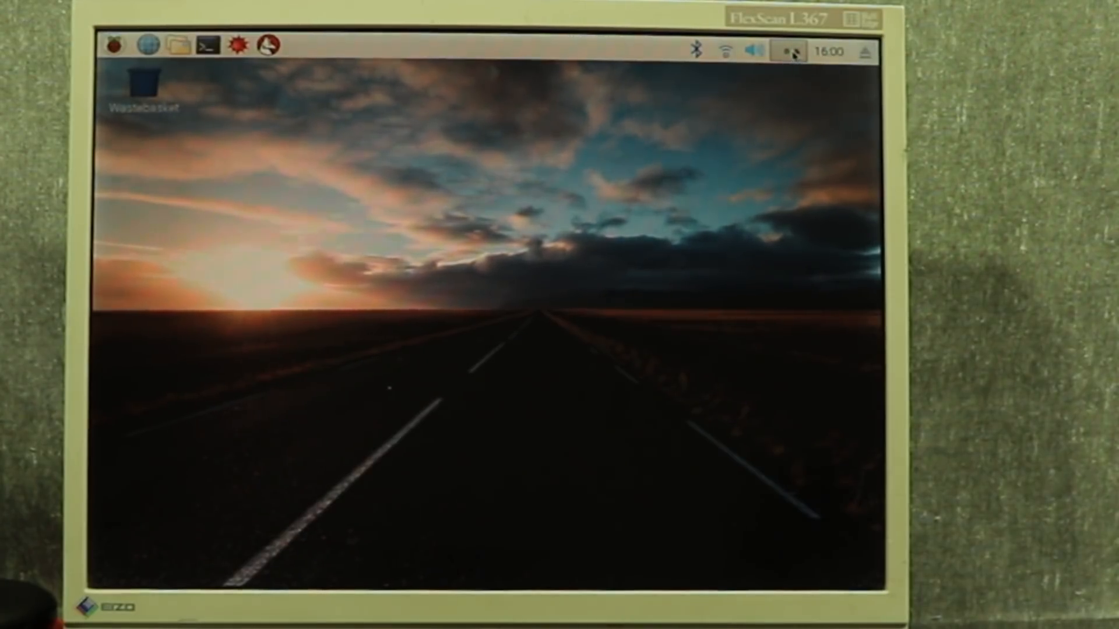
left_click(829, 51)
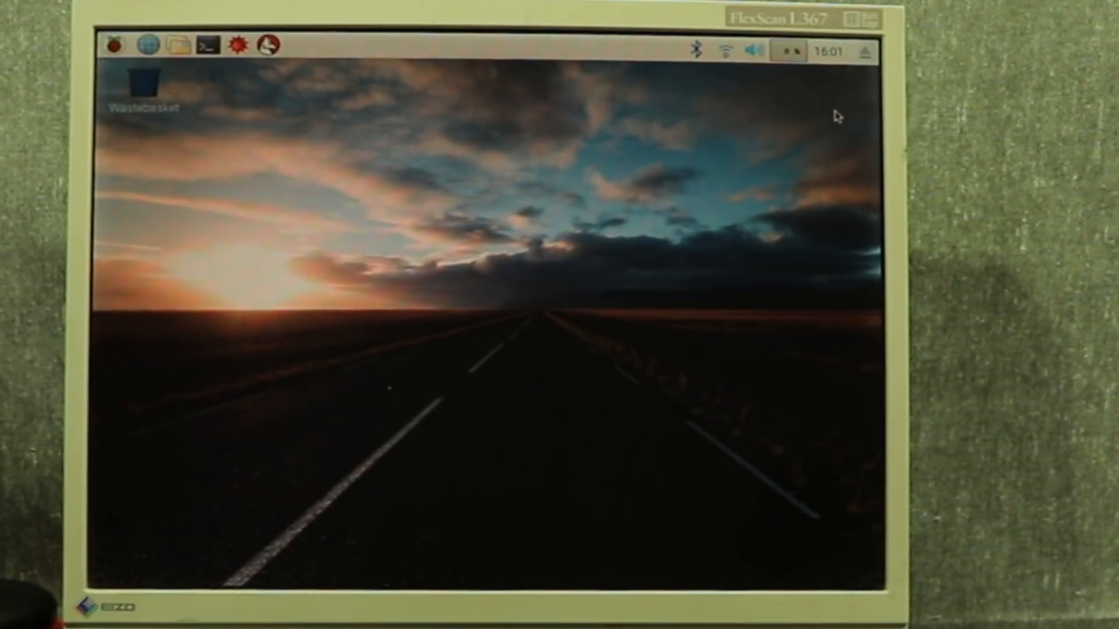
mouse_move(395, 240)
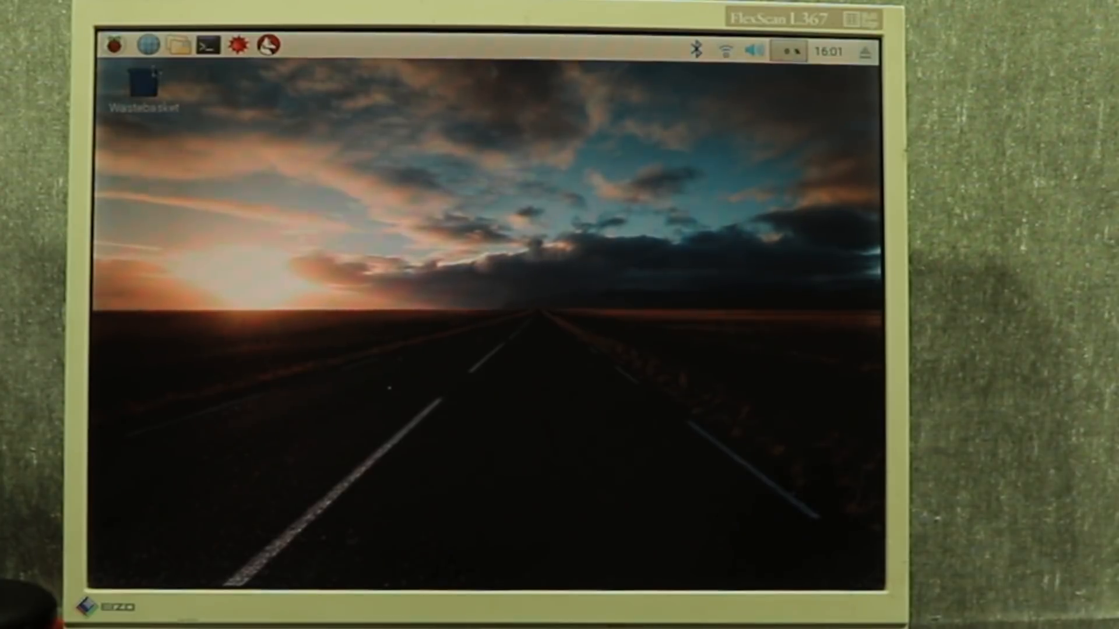
mouse_move(144, 46)
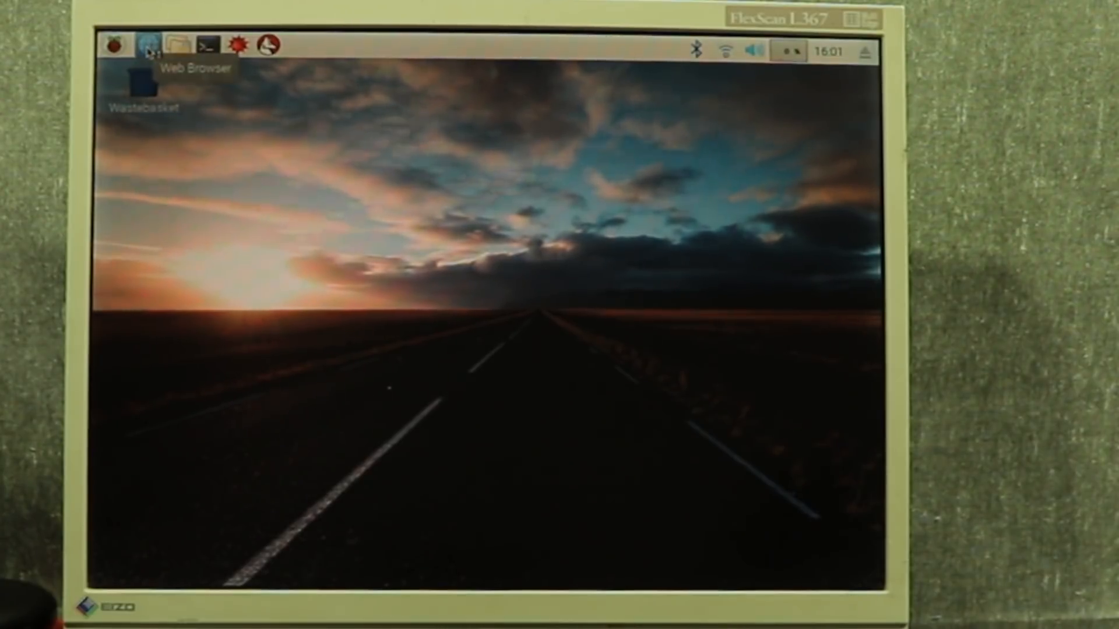
- Launch Chromium on the TEKPEDIA TELUGU channel and lower the system volume slider
left_click(143, 46)
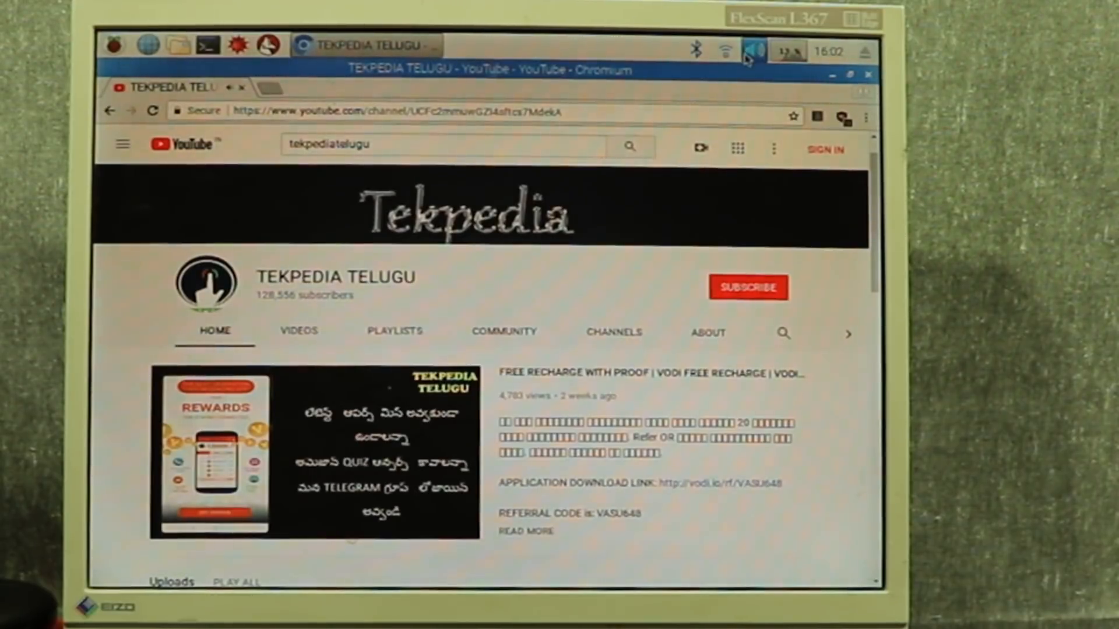
left_click(751, 50)
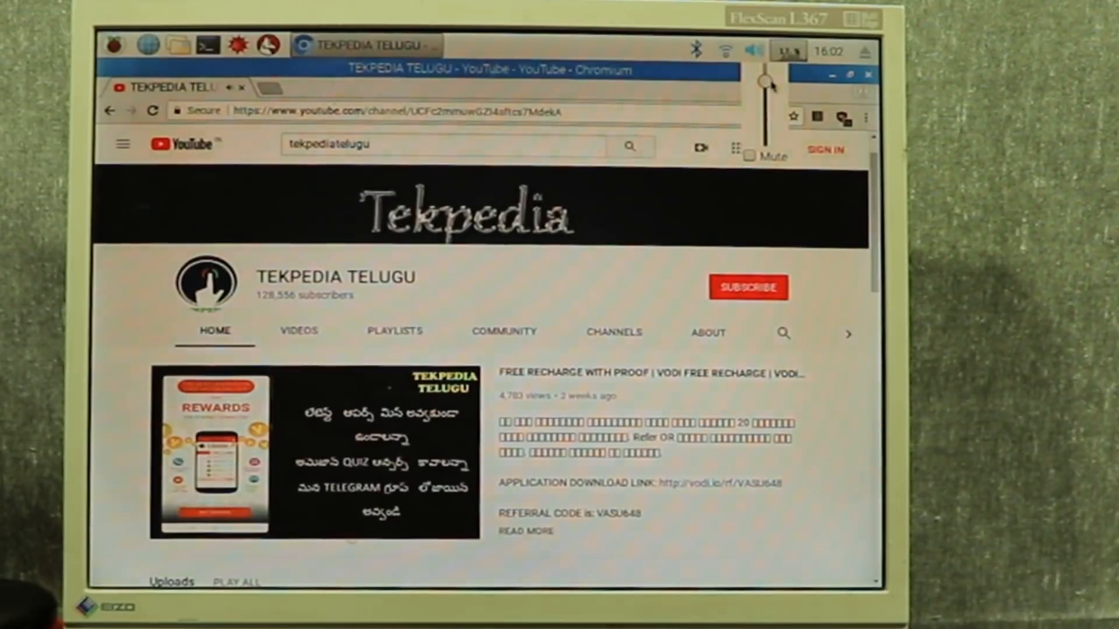
left_click_drag(767, 84, 767, 139)
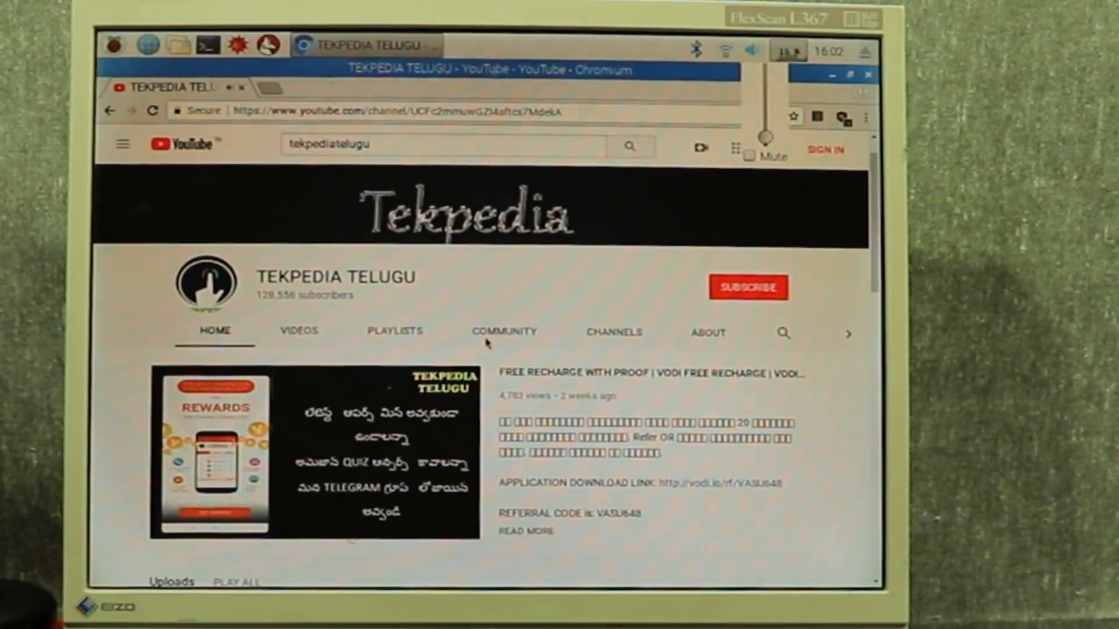
mouse_move(518, 339)
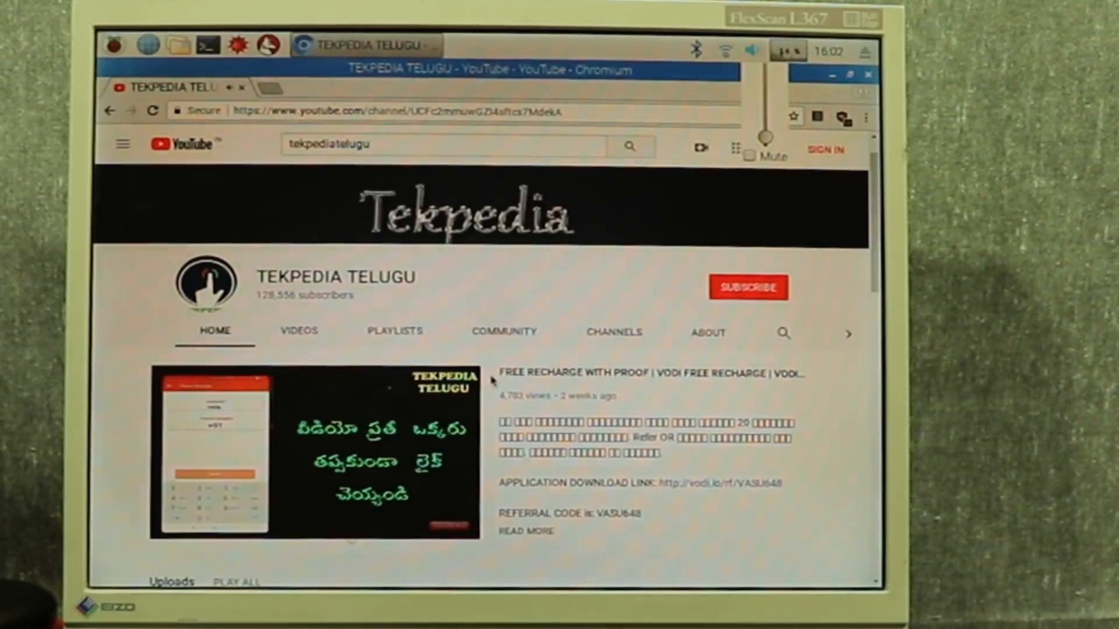
mouse_move(525, 405)
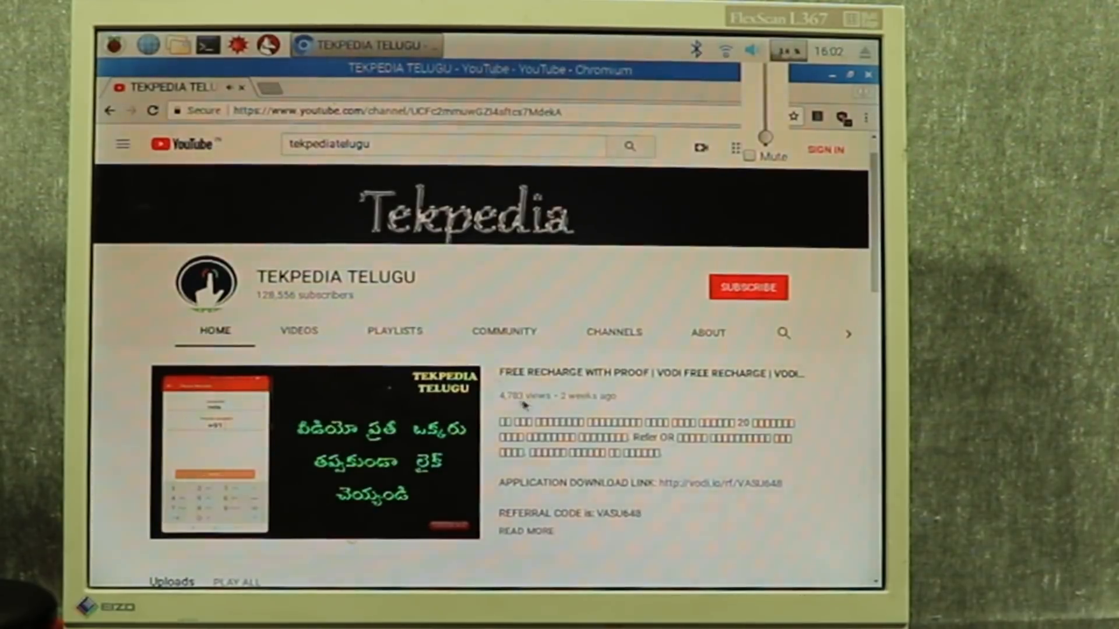